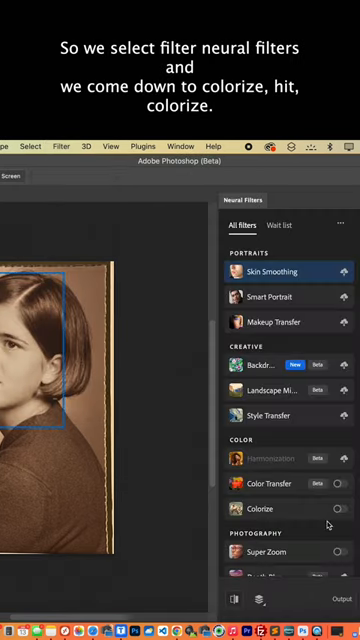
# Enable the Colorize neural filter under Color for the black-and-white portrait
pyautogui.click(336, 508)
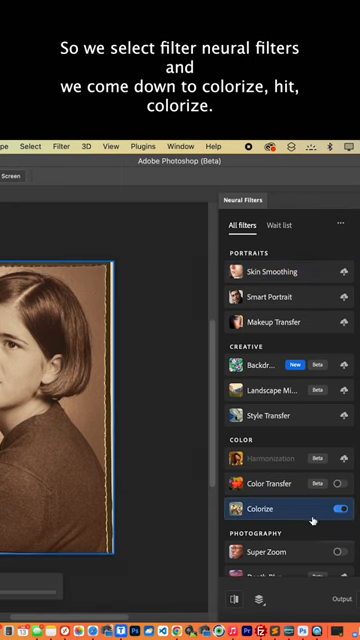